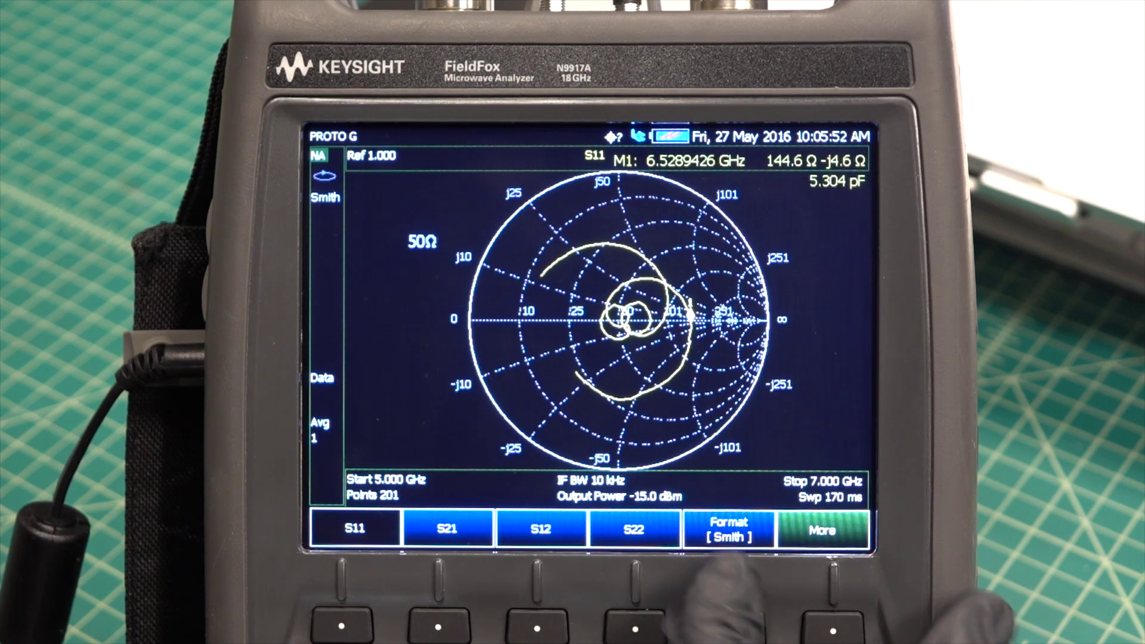
Step: Display S11 in SWR format and set the sweep from 30 kHz to 7 GHz
left_click(738, 536)
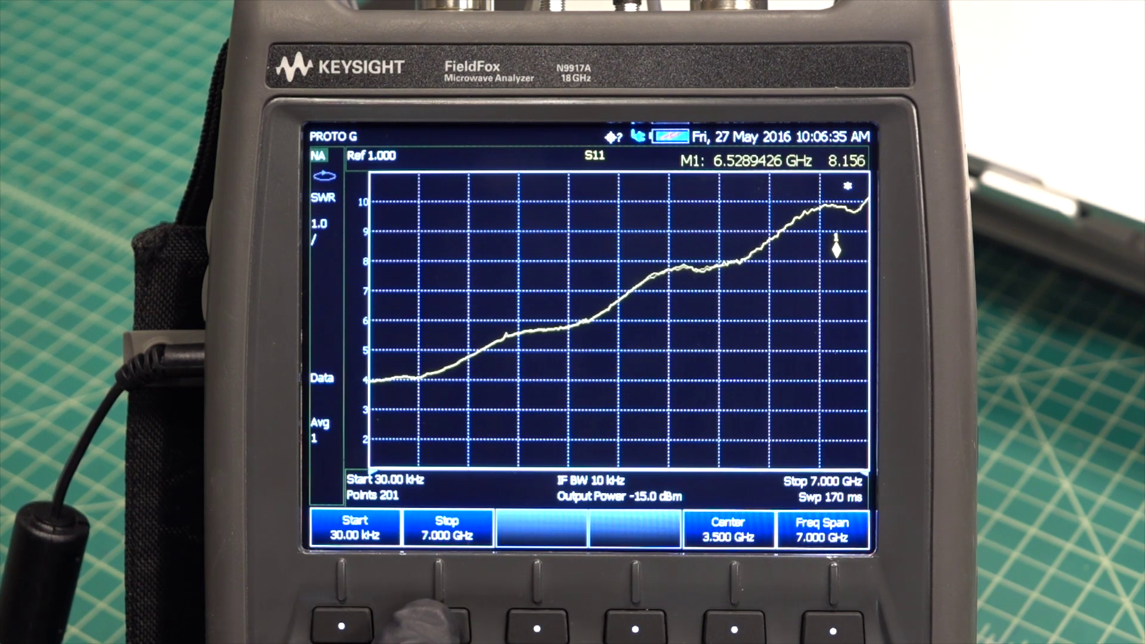
left_click(448, 534)
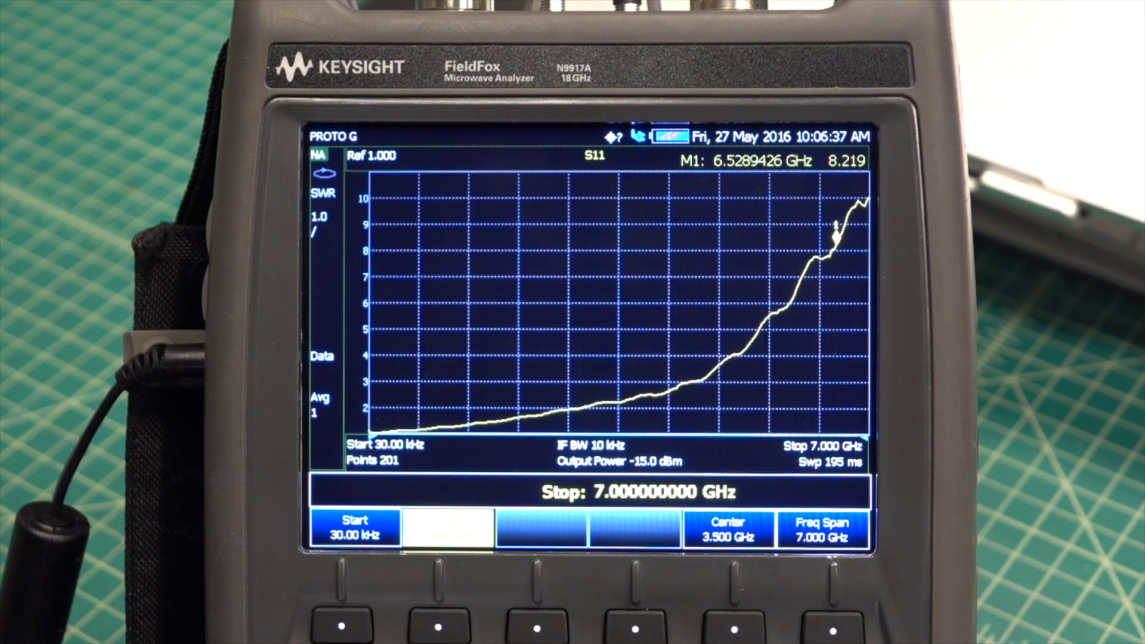